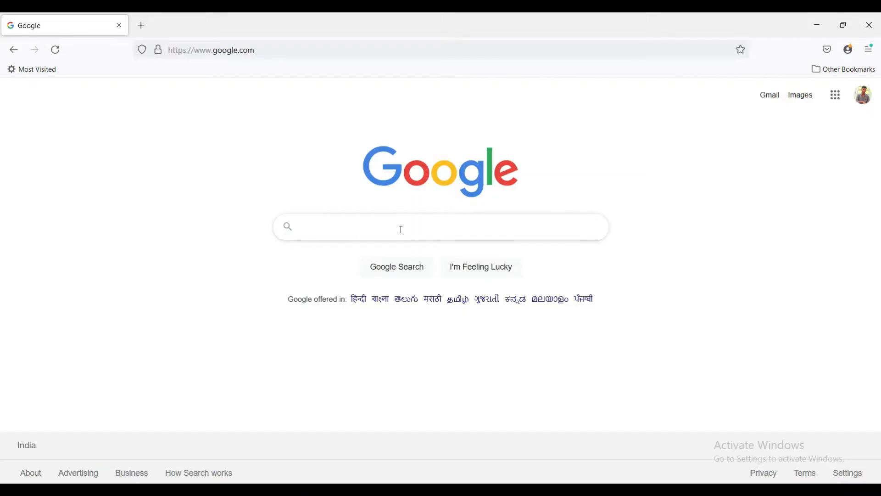
Search Google for 'arduino' and open the official Arduino - Home result.
type("ard")
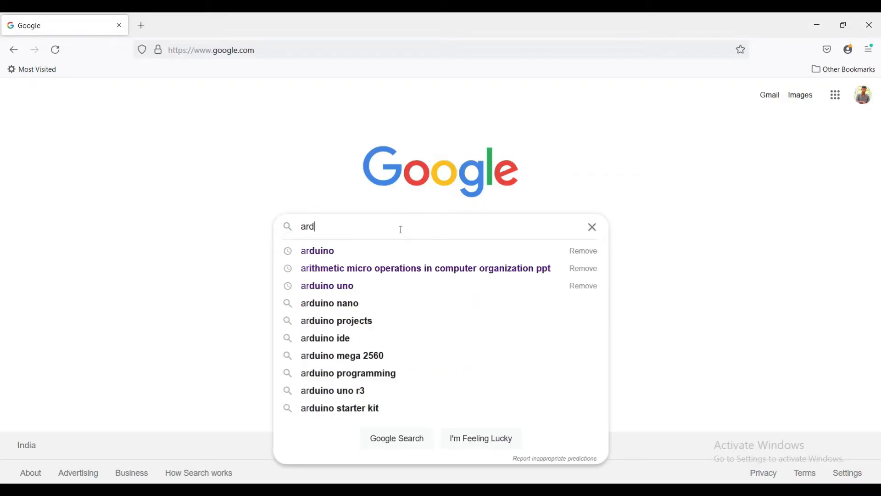
left_click(317, 250)
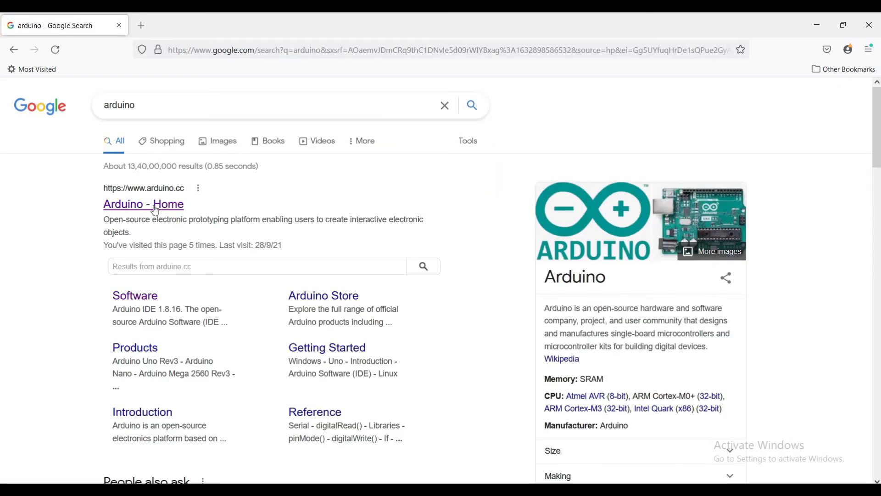
left_click(143, 204)
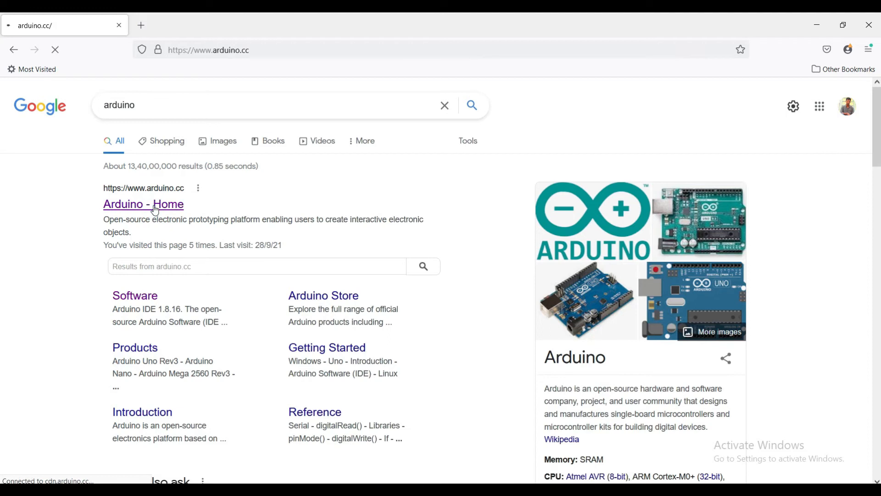
From the Software page choose the Windows installer and Just Download arduino-1.8.16-windows.exe.
left_click(143, 204)
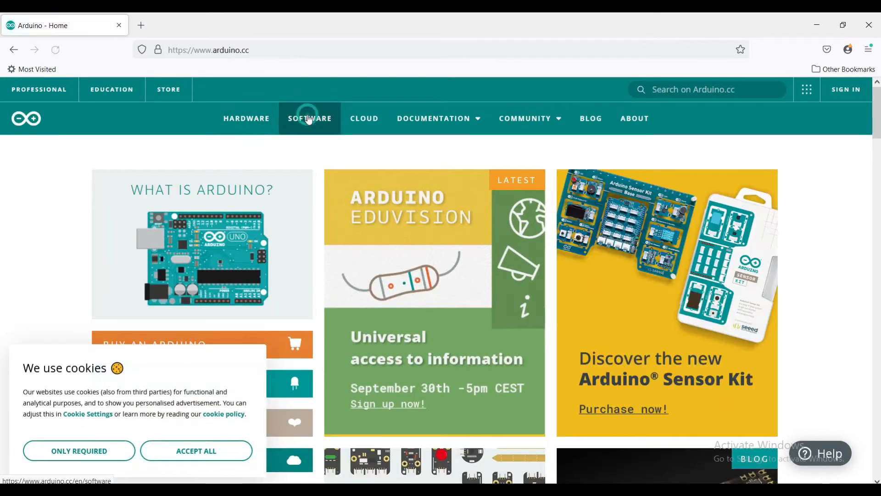
left_click(309, 118)
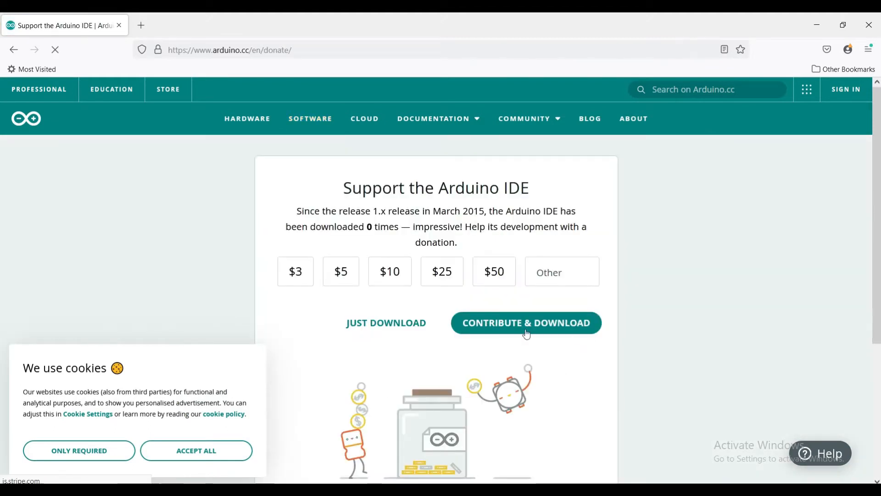
left_click(386, 322)
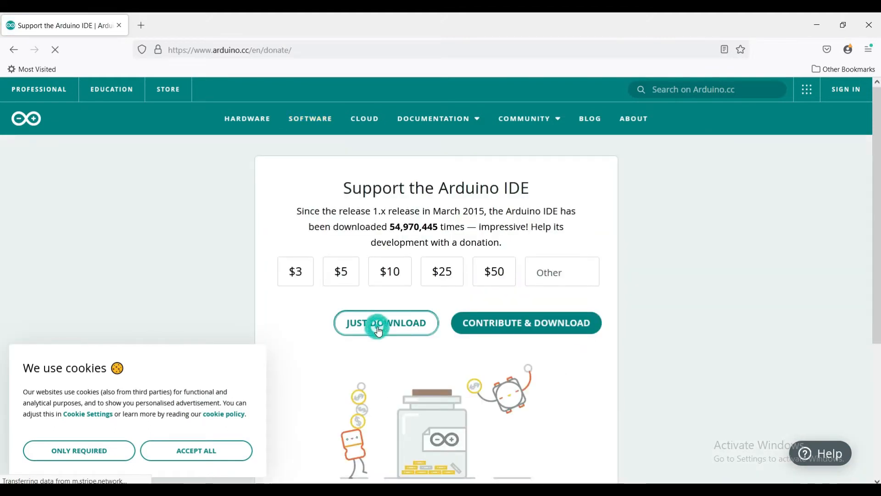
left_click(386, 322)
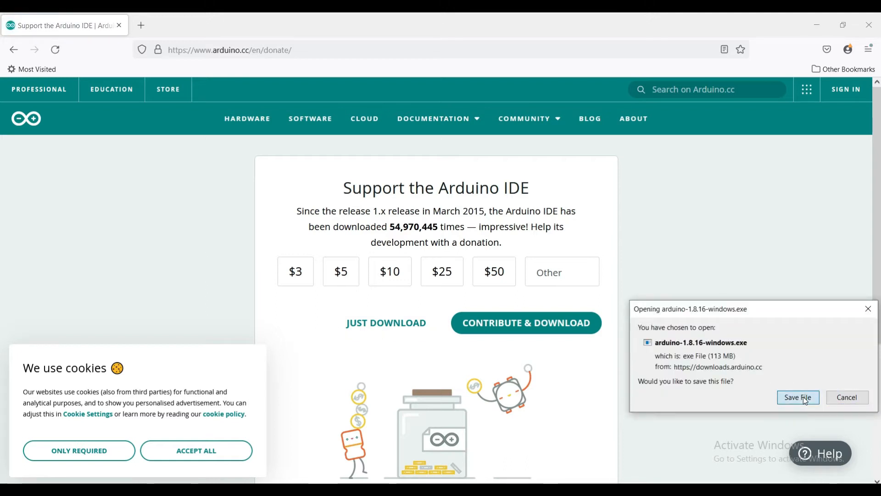
Save the installer to Downloads and run arduino-1.8.16-windows as administrator.
left_click(797, 397)
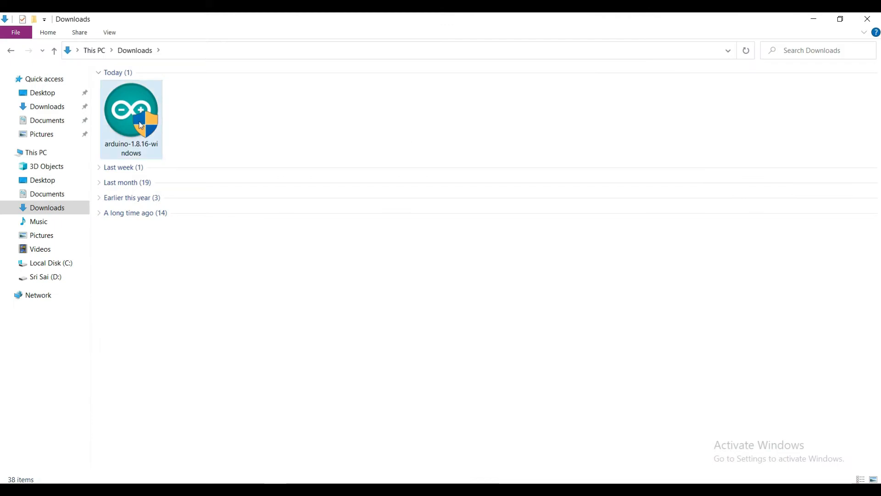
right_click(131, 112)
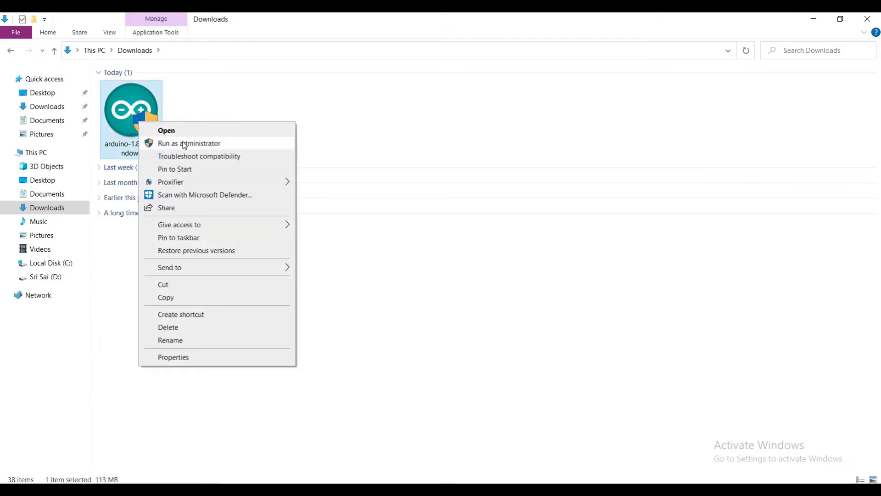
left_click(166, 130)
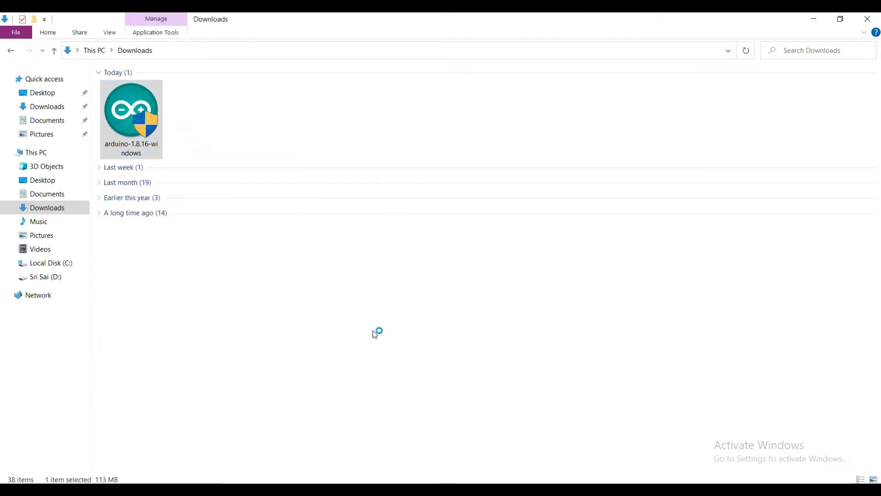
double_click(131, 116)
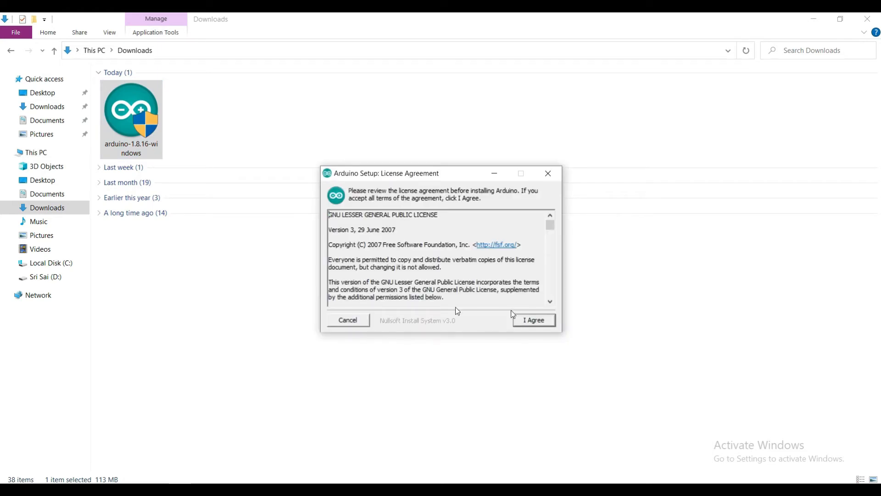
Agree to the license, keep all components, and browse to the D: drive as destination D:\Arduino.
left_click(532, 319)
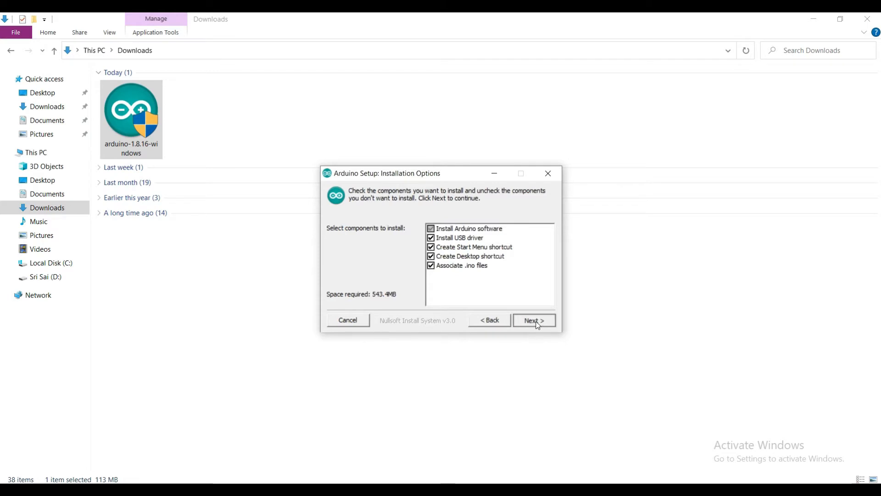
left_click(532, 319)
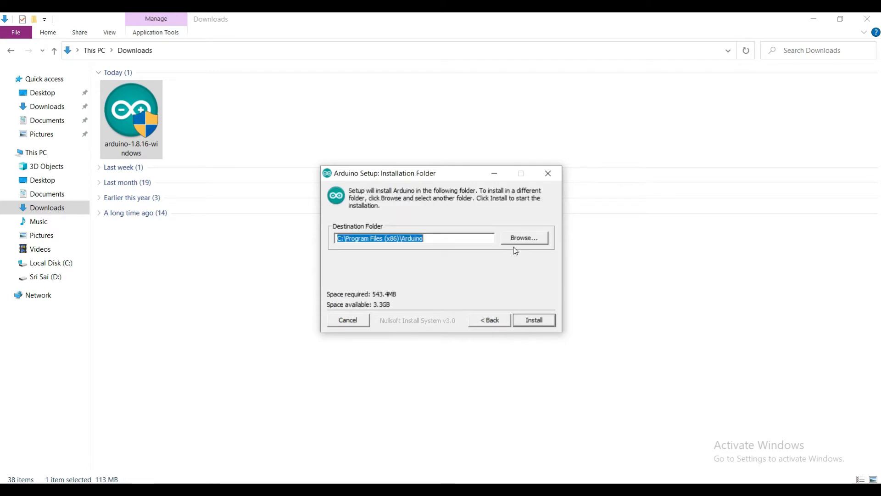
left_click(523, 237)
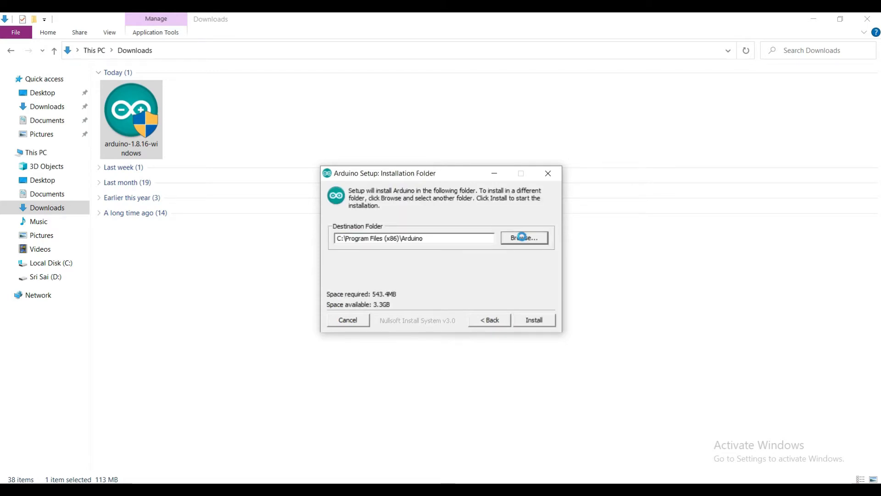
left_click(523, 236)
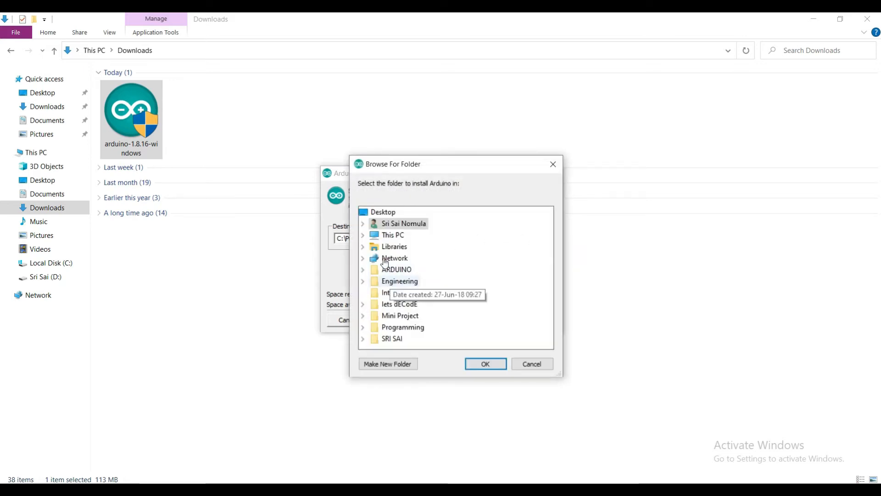
mouse_move(393, 235)
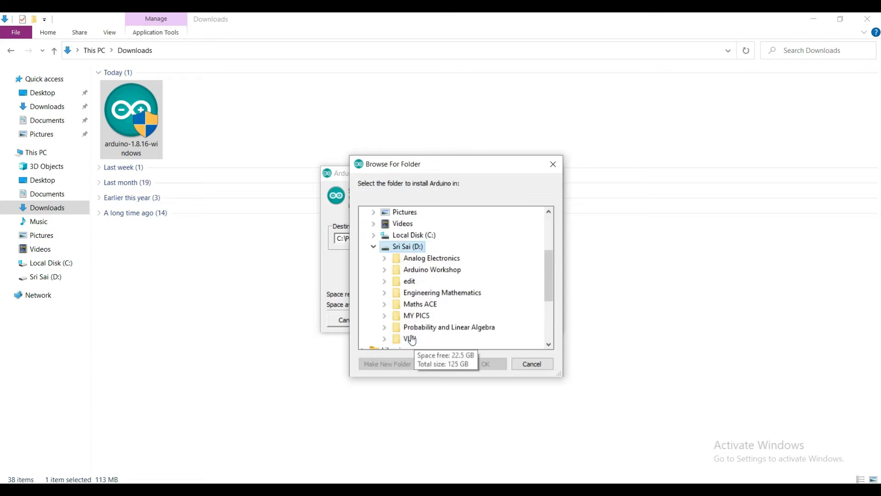
left_click(486, 363)
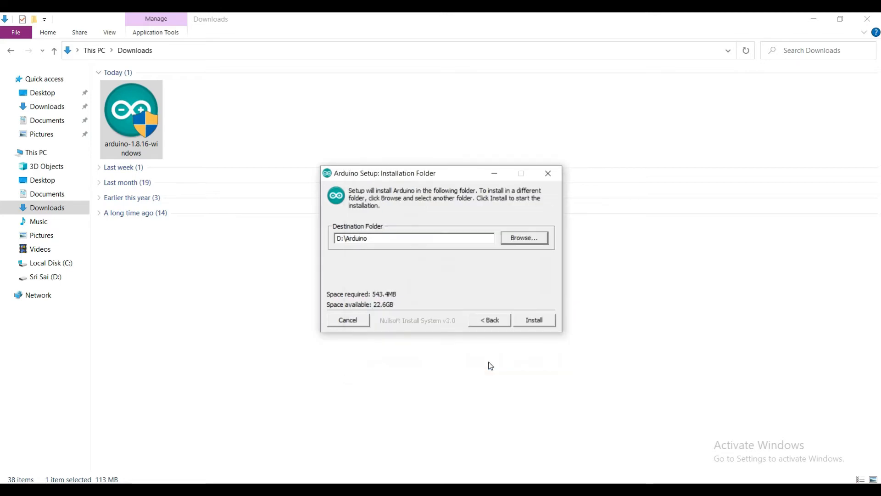
Install Arduino to D:\Arduino and close Setup once it shows Completed.
left_click(533, 319)
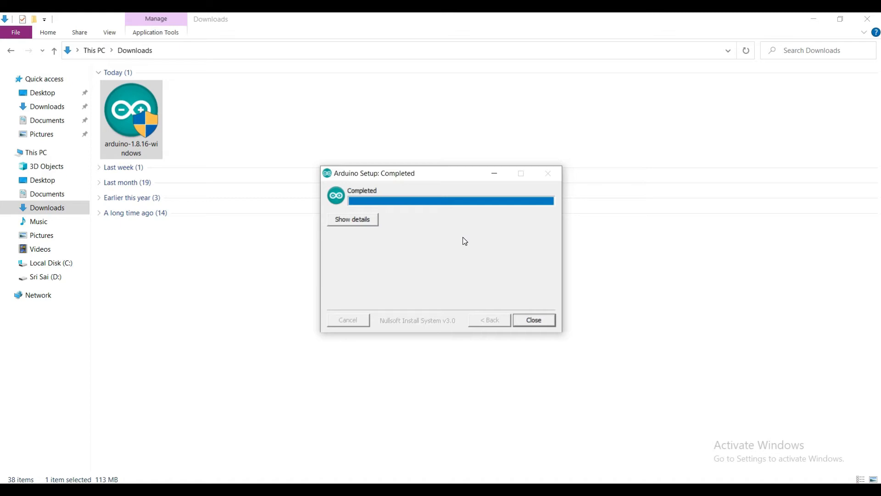
mouse_move(534, 268)
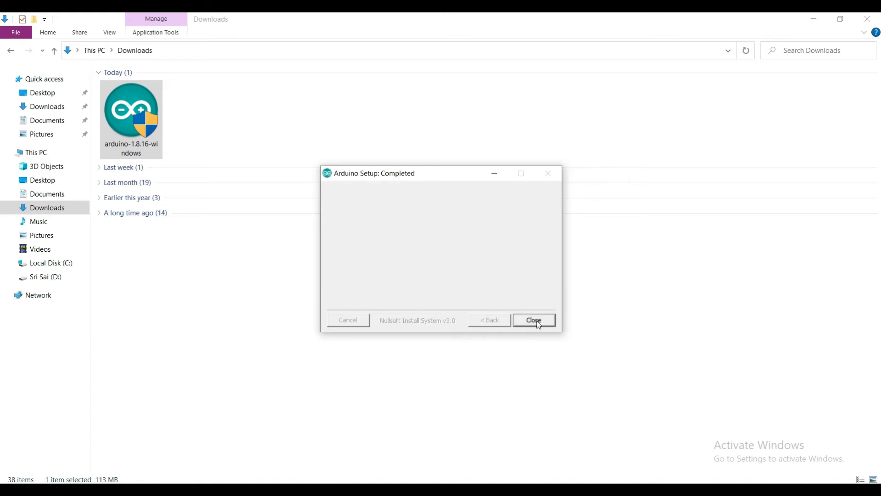
left_click(533, 319)
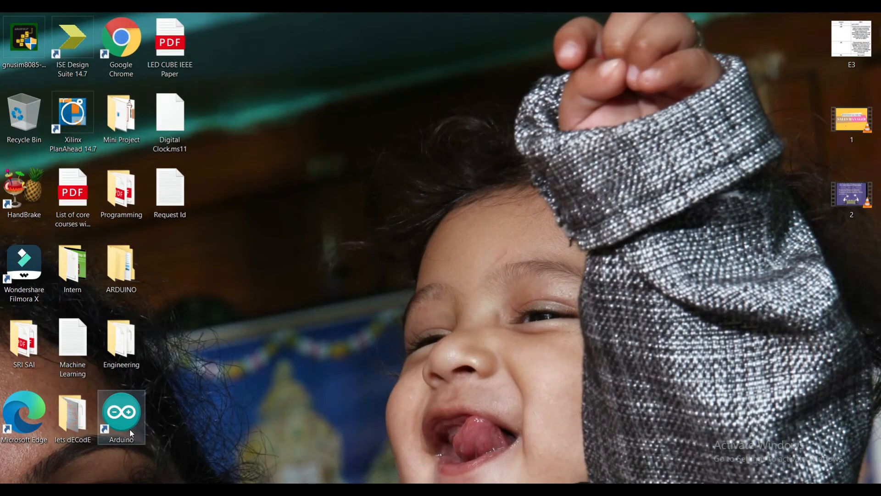
Launch the Arduino IDE from its new desktop shortcut.
right_click(121, 416)
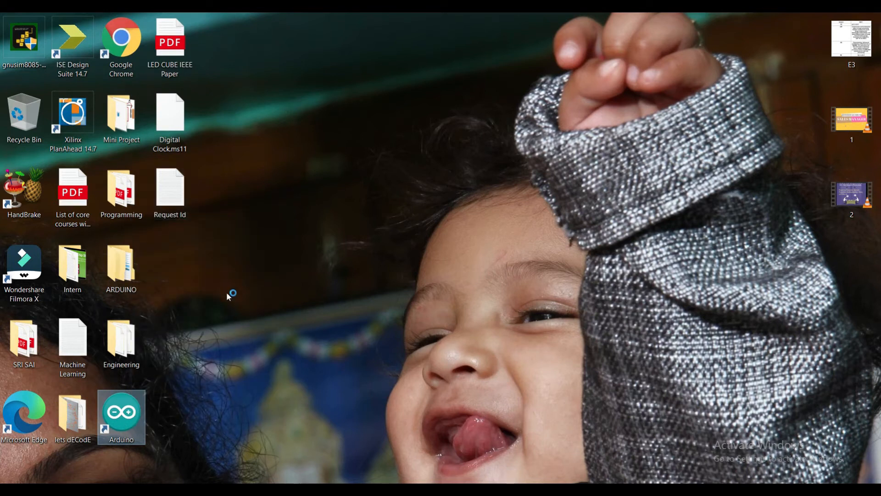
double_click(121, 416)
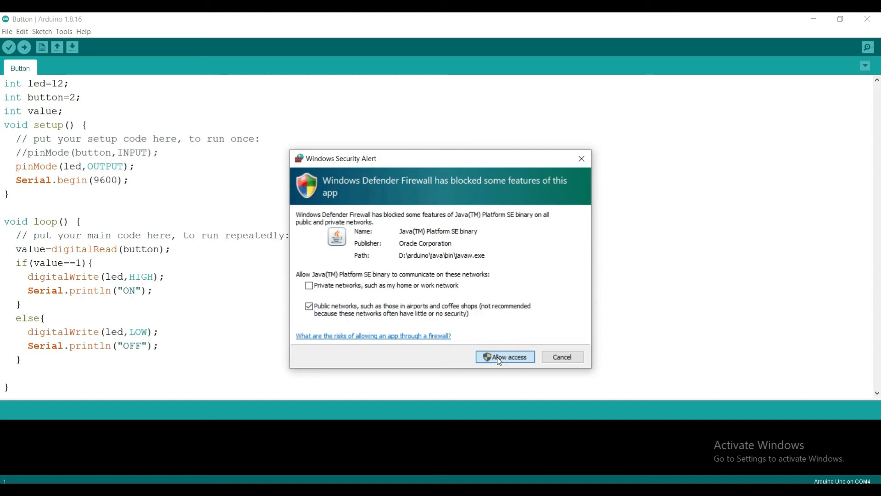
Allow the IDE's Java component through Windows Defender Firewall.
left_click(503, 356)
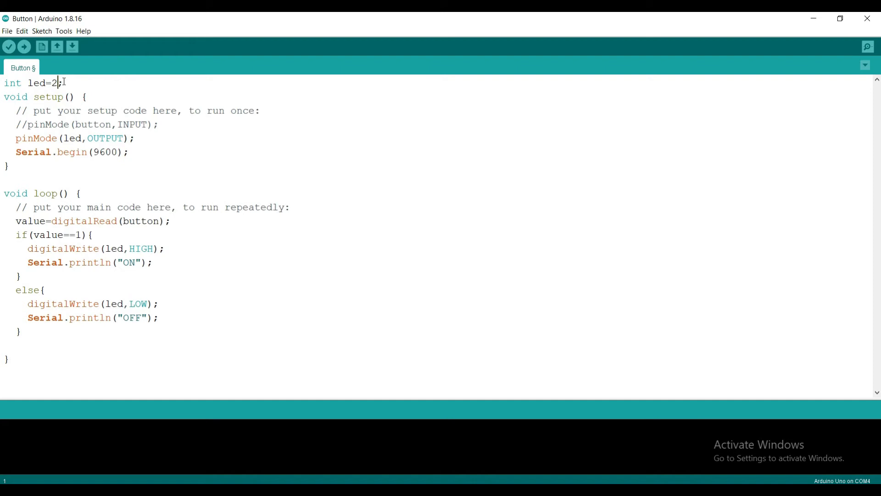
mouse_move(51, 141)
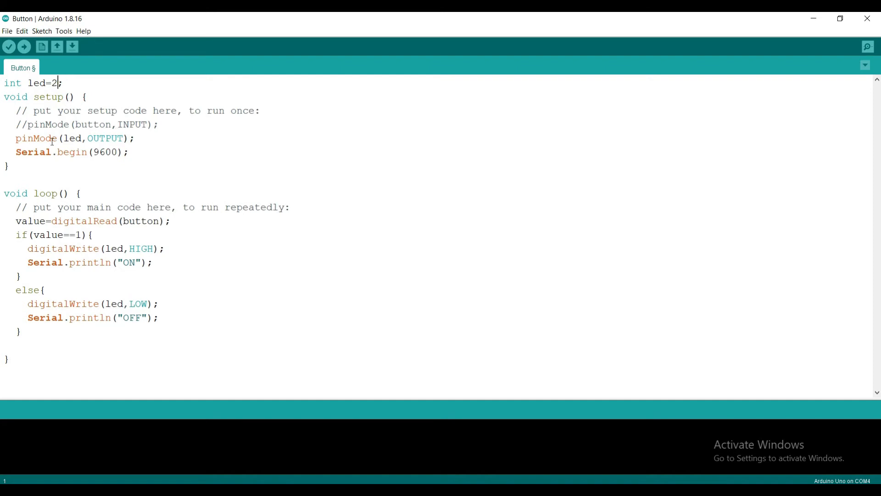
mouse_move(111, 138)
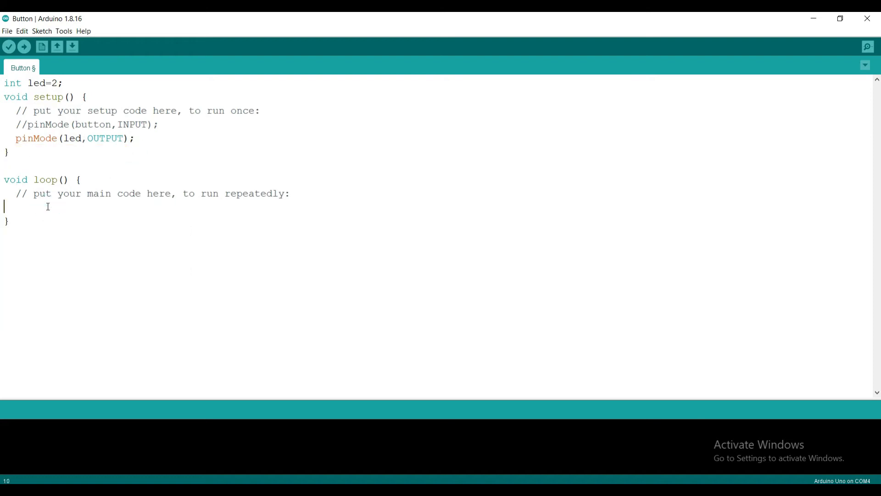
Write digitalWrite(led,HIGH); followed by delay( in the loop body.
type("digi")
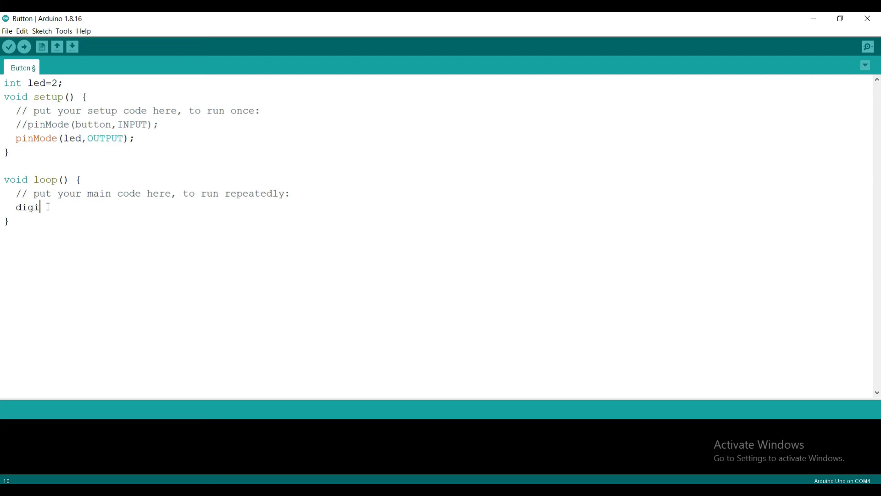
type("talWrit")
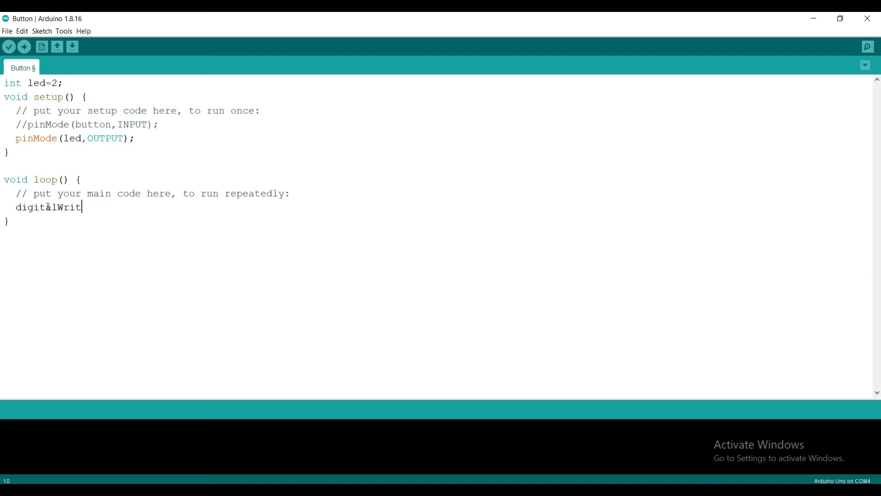
type("e();")
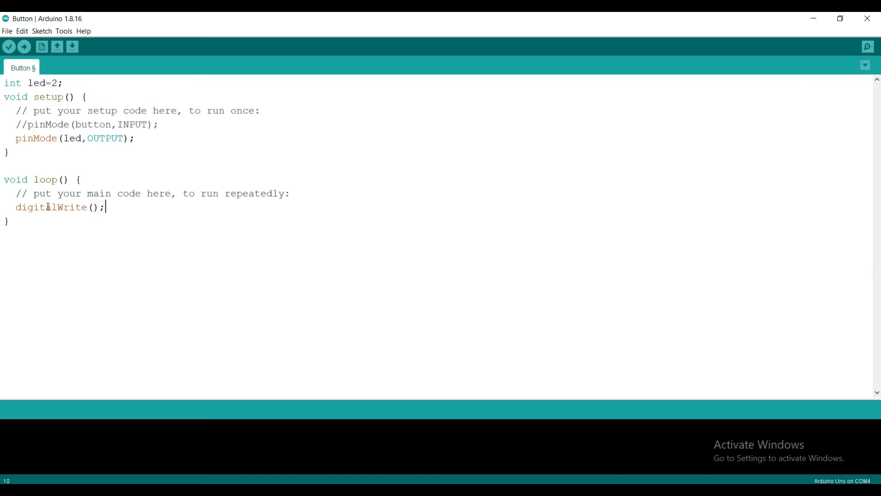
type("led")
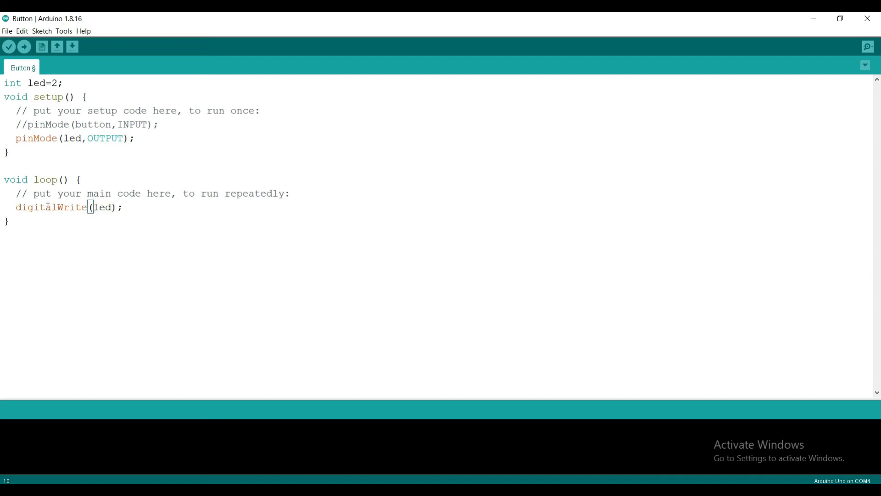
type(",HIGH")
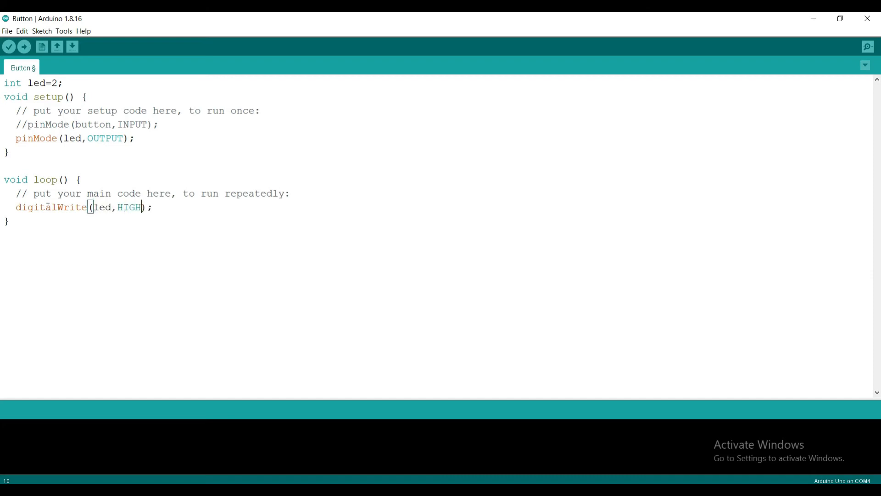
type("de")
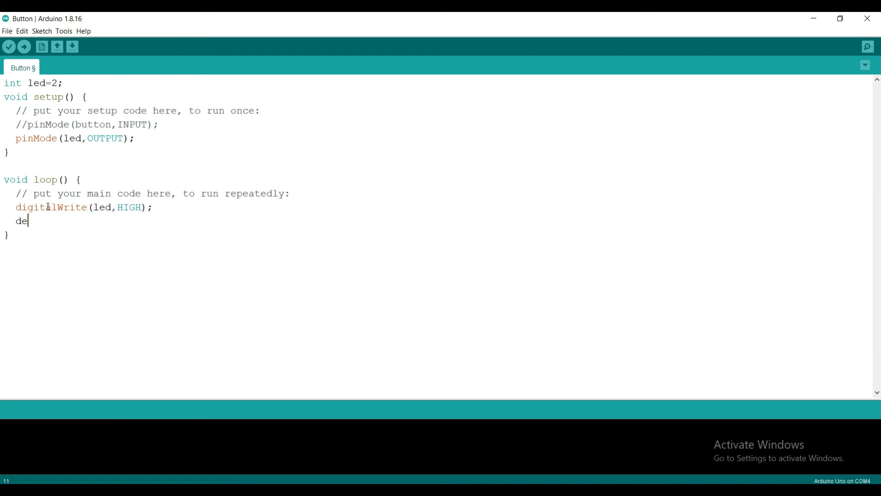
type("lay(1000);")
type("digital")
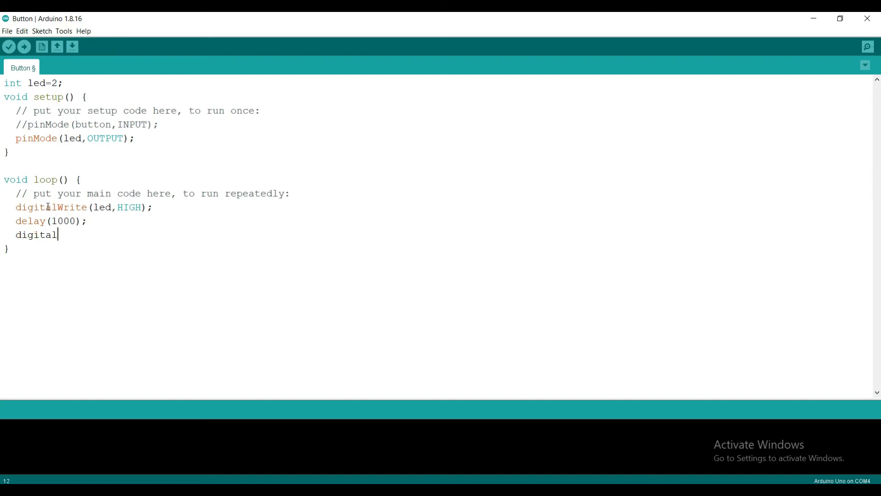
Complete the loop with digitalWrite(led,LOW); and delay(1000);.
type("Write")
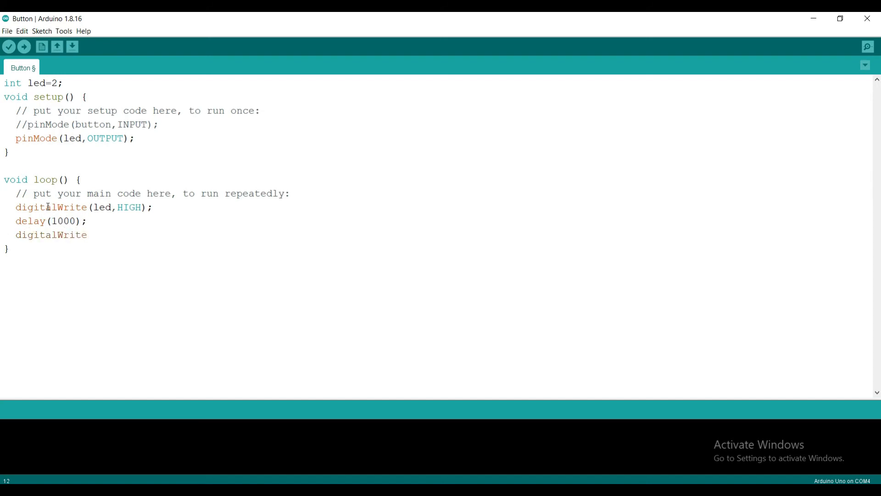
type("();")
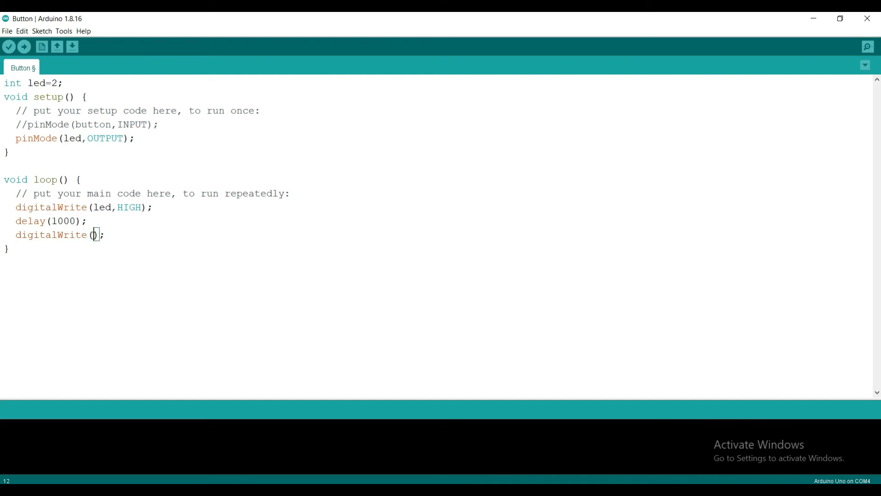
type("led,")
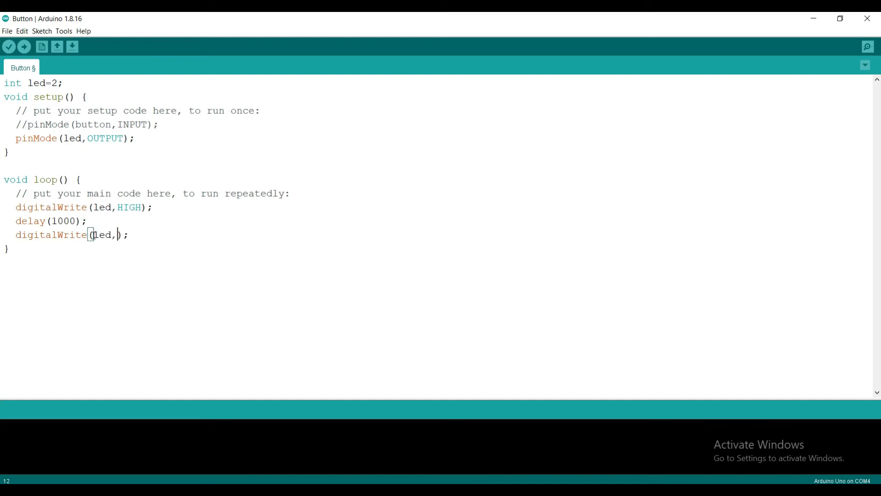
type("LOW")
type("delay(")
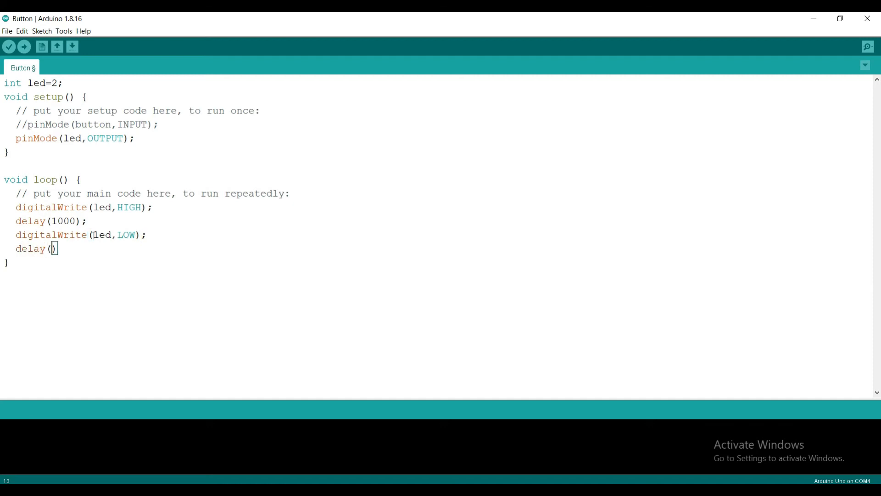
type("1000")
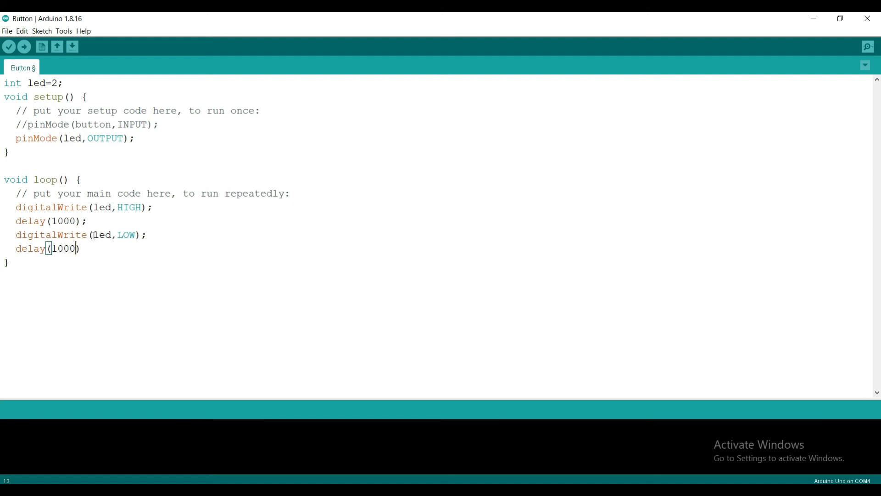
type(";")
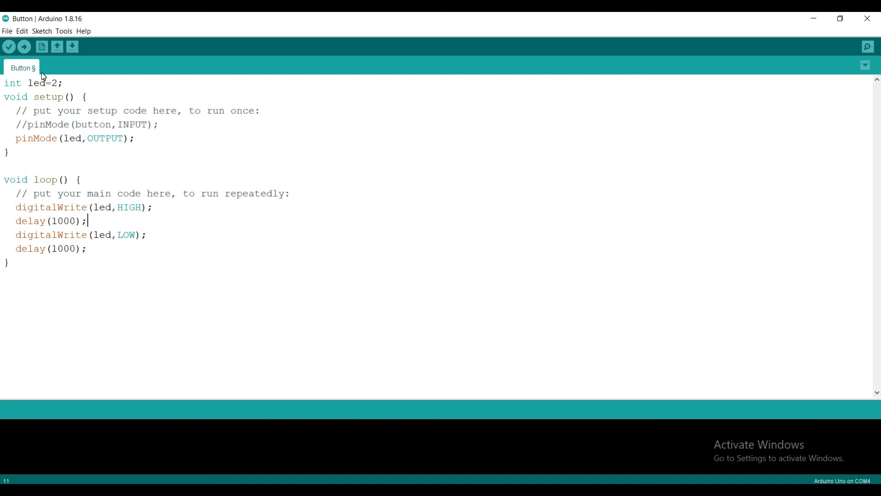
mouse_move(8, 46)
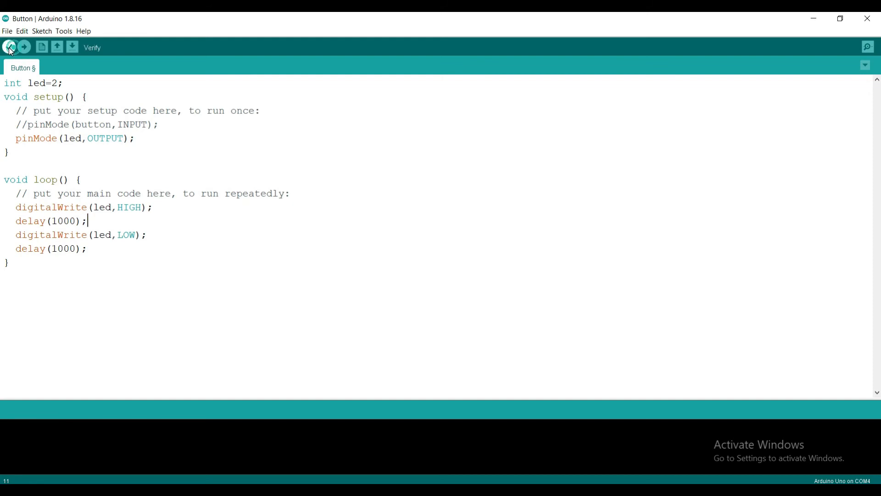
Verify the sketch so it reports Done compiling at 936 bytes, then look at Tools for board and port.
left_click(9, 47)
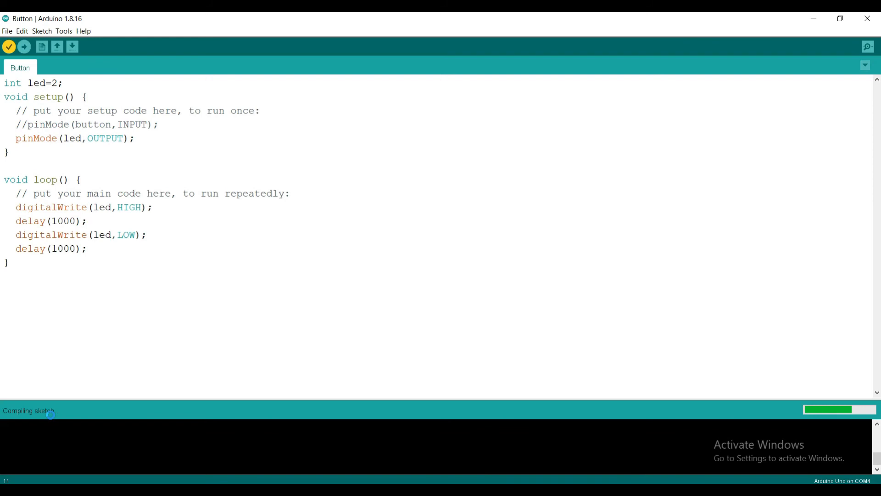
left_click(87, 220)
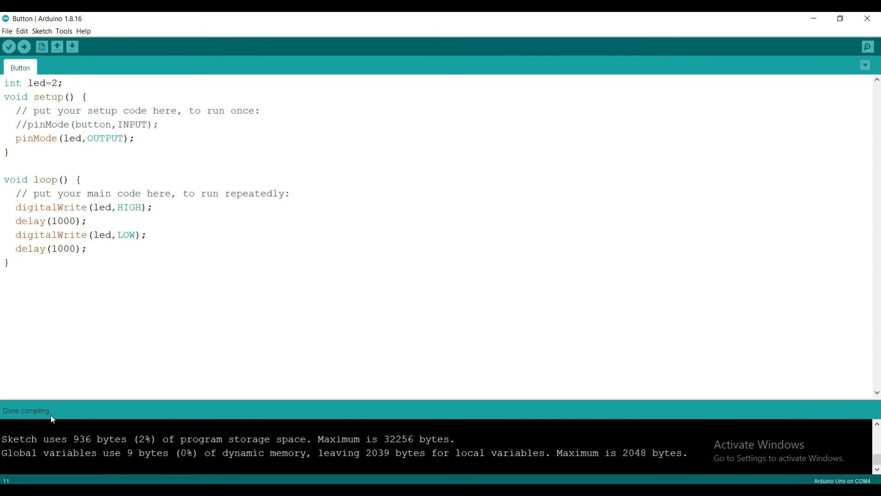
mouse_move(50, 106)
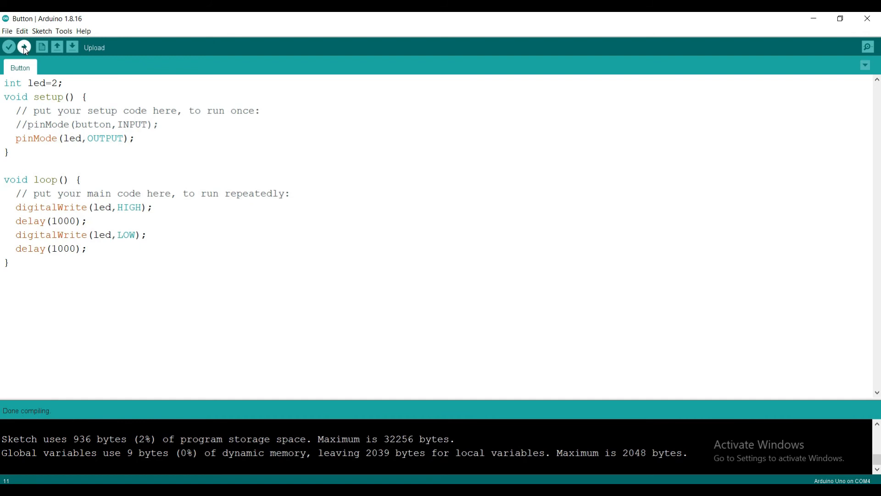
left_click(63, 31)
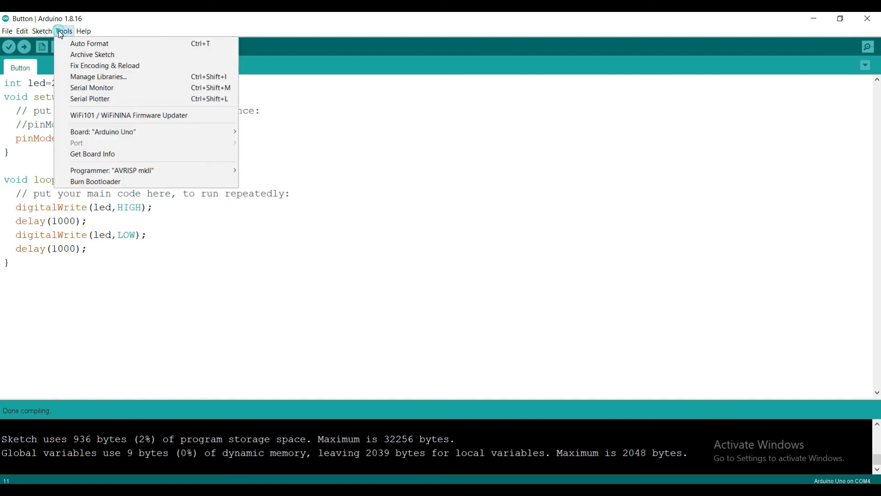
mouse_move(77, 143)
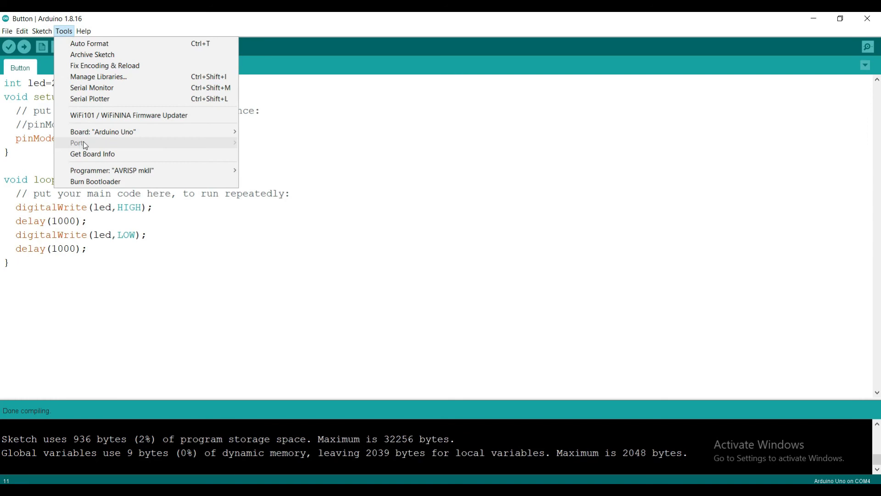
mouse_move(140, 149)
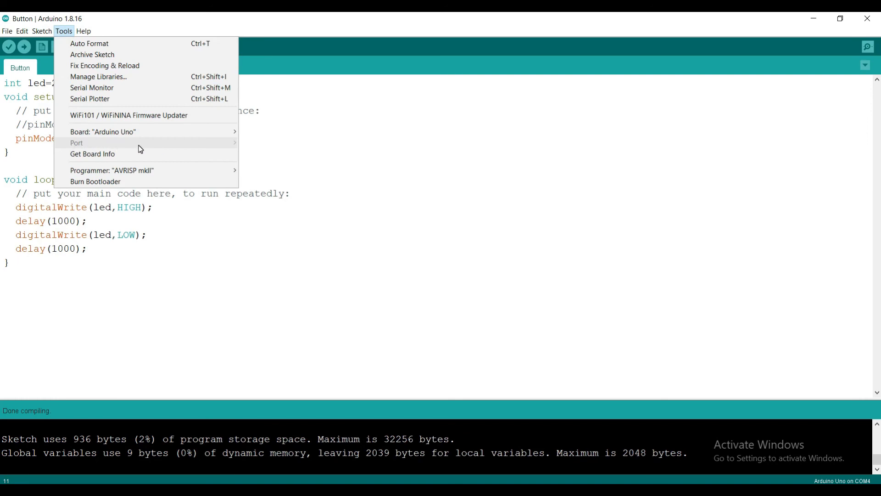
Select all of the blink sketch's code via Edit > Select All for copying.
left_click(22, 31)
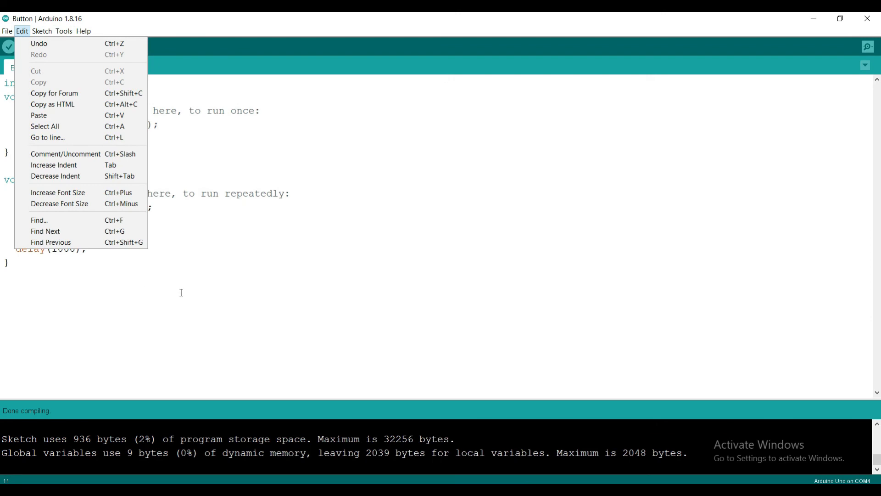
left_click(44, 125)
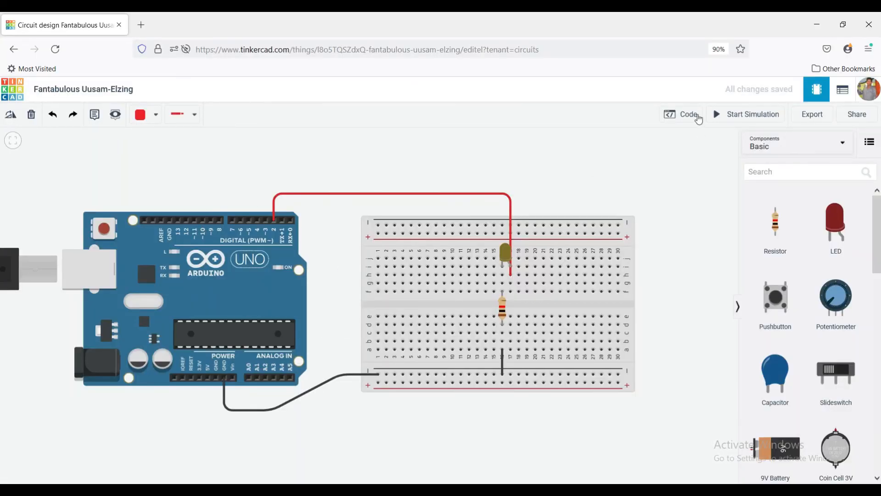
Run the Arduino Uno blink simulation with the code panel shown, then stop it and hide the code.
left_click(688, 114)
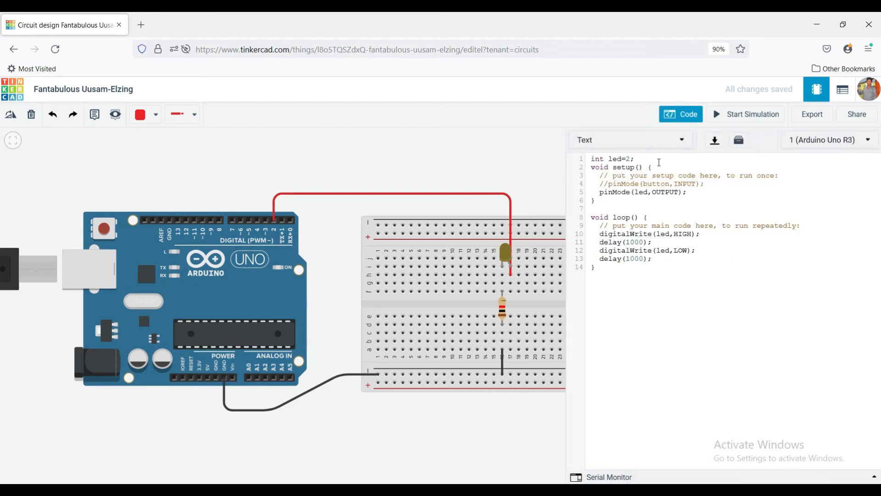
left_click(751, 114)
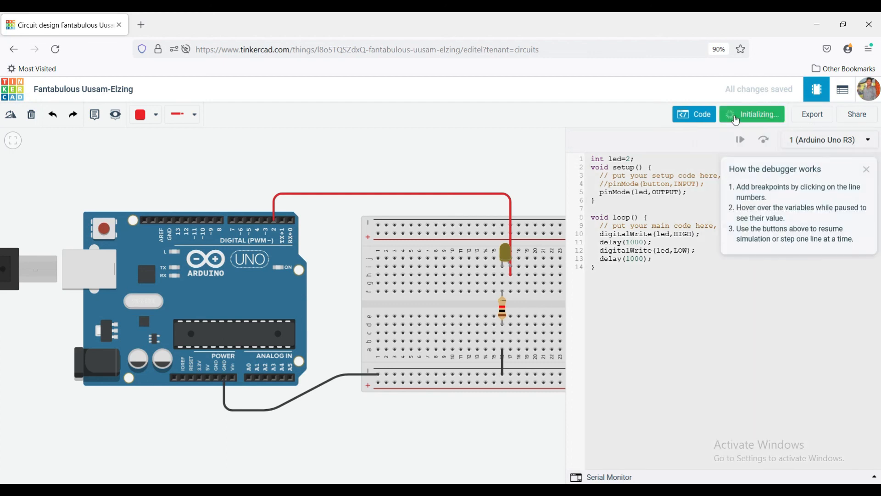
mouse_move(751, 114)
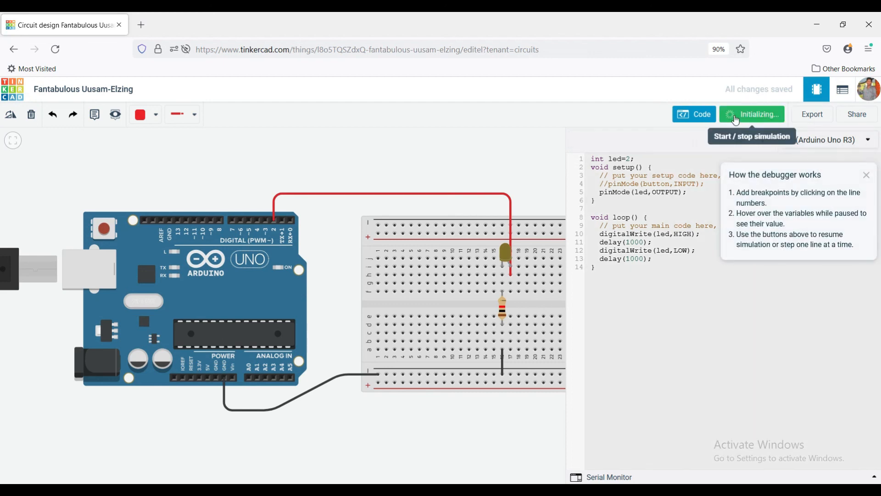
left_click(751, 114)
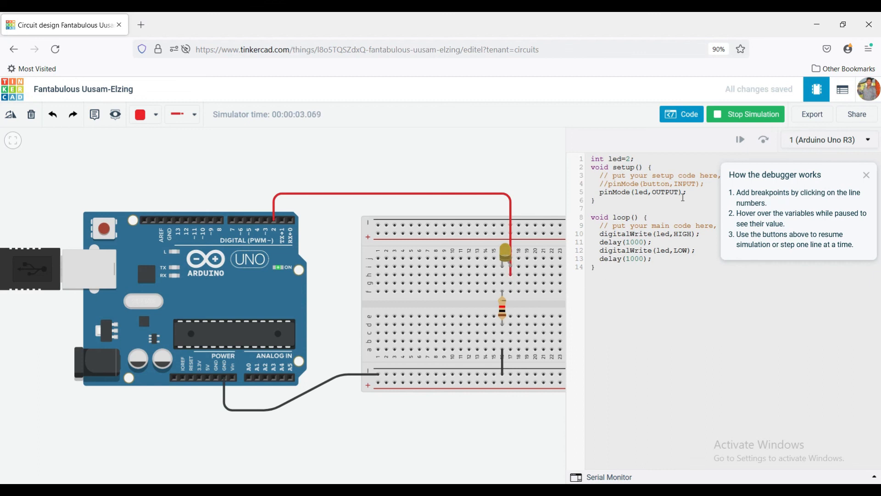
left_click(752, 114)
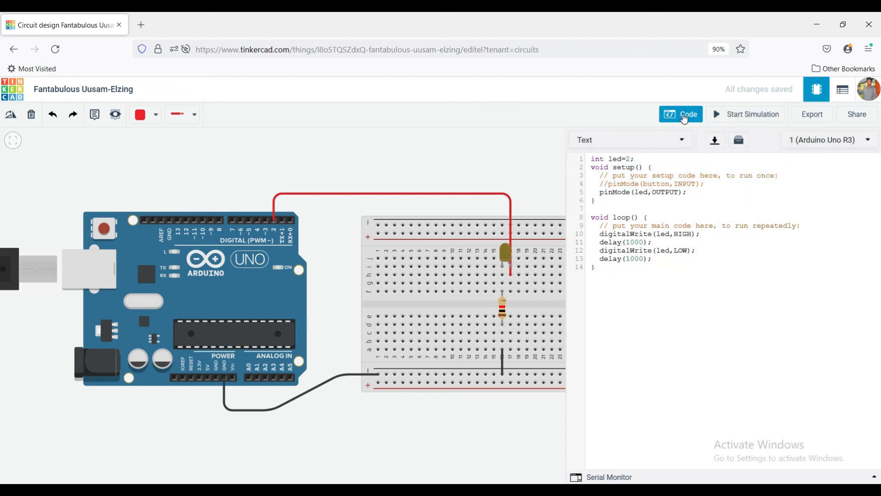
left_click(680, 114)
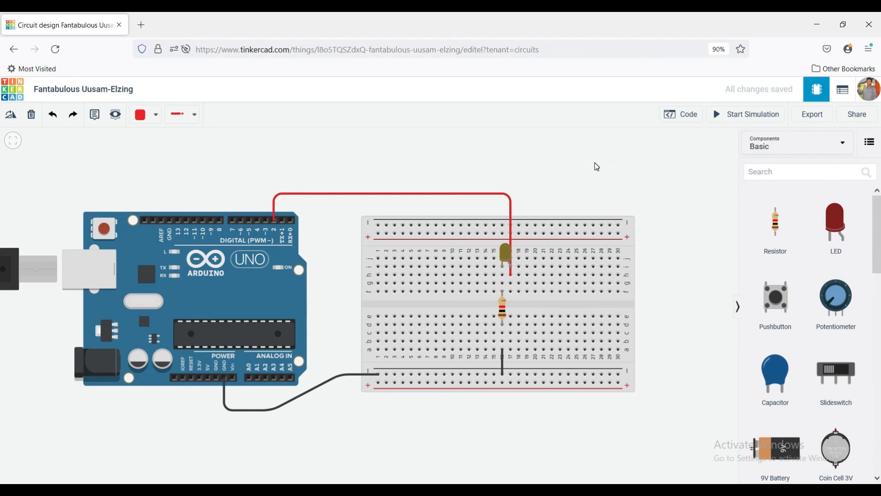